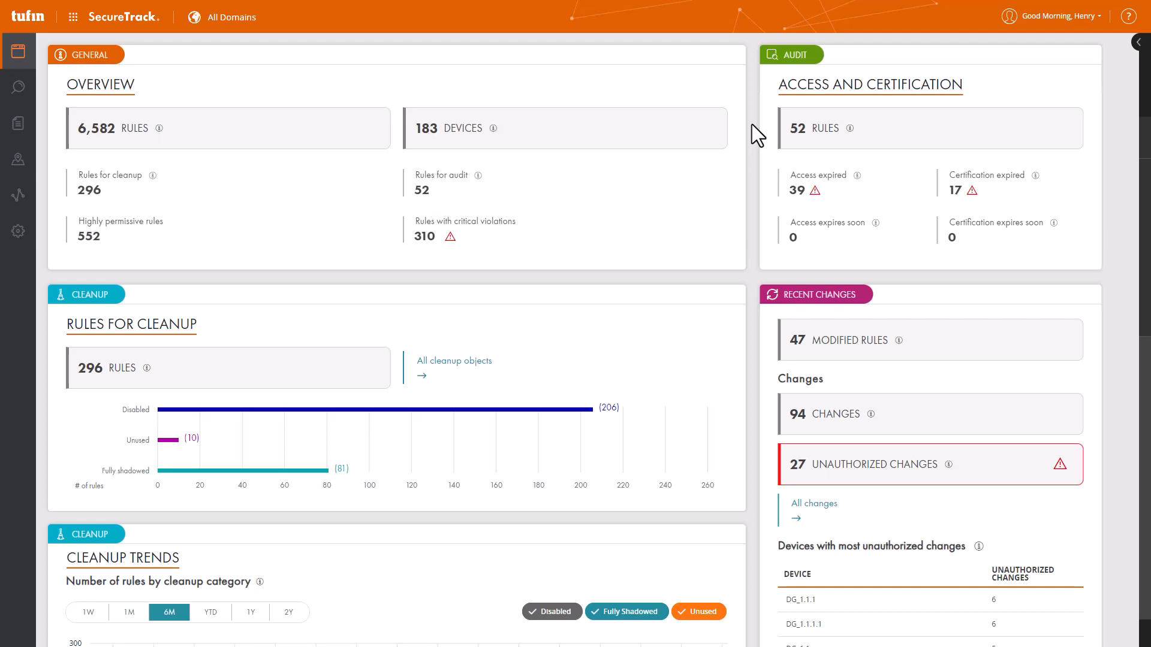
mouse_move(657, 360)
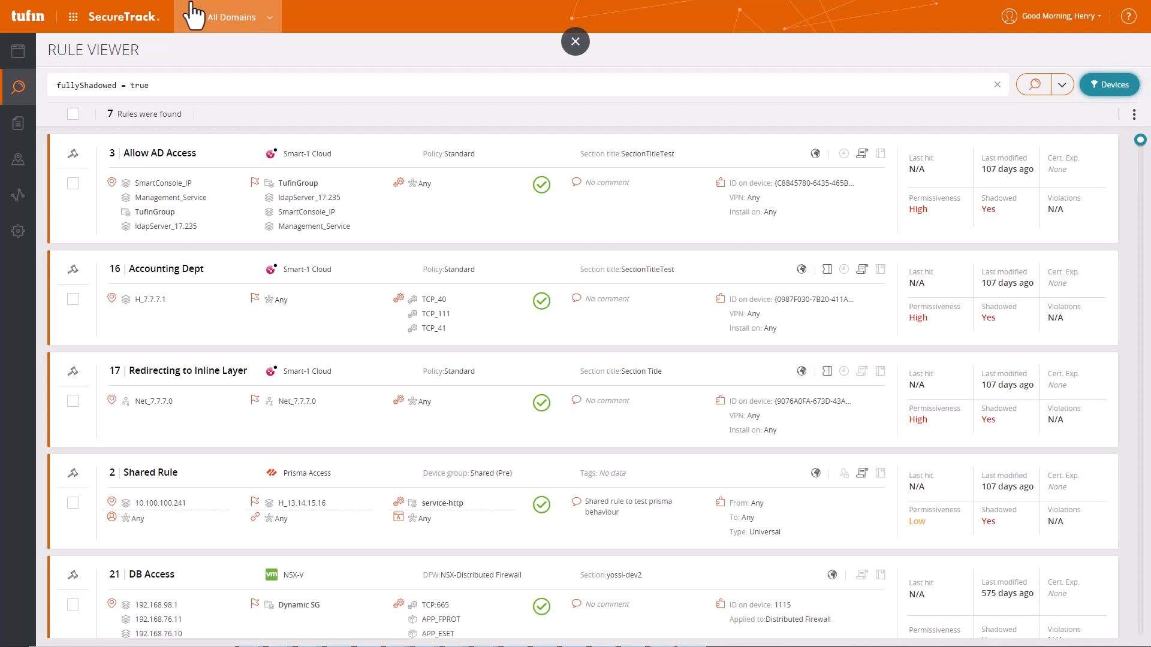
click(576, 41)
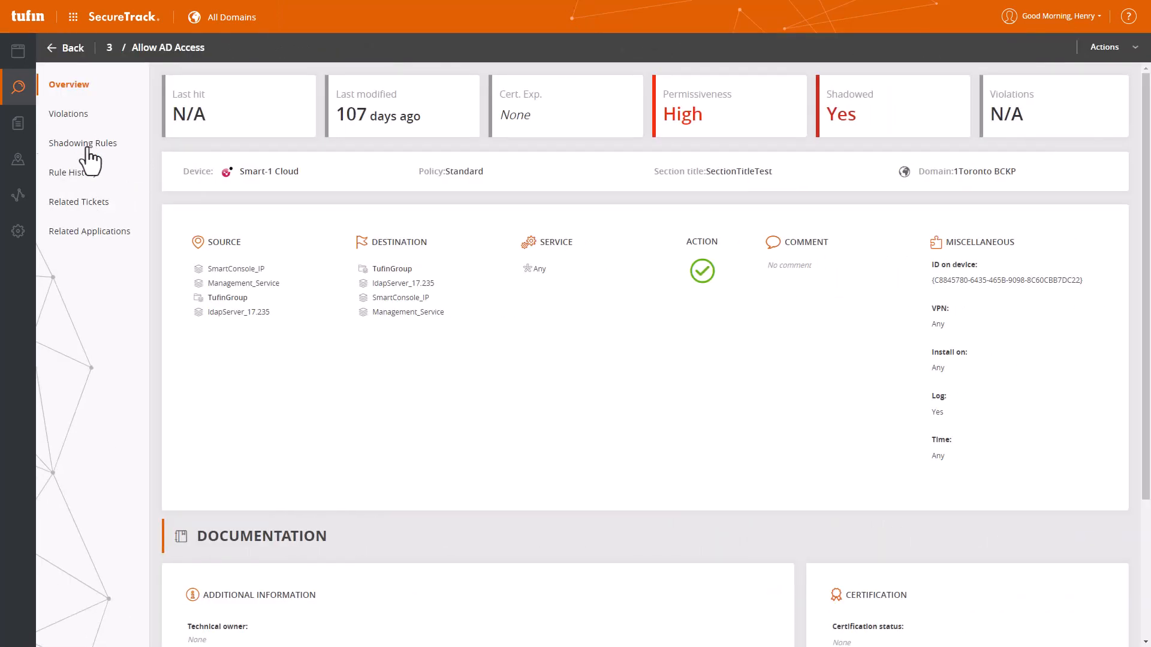
click(82, 142)
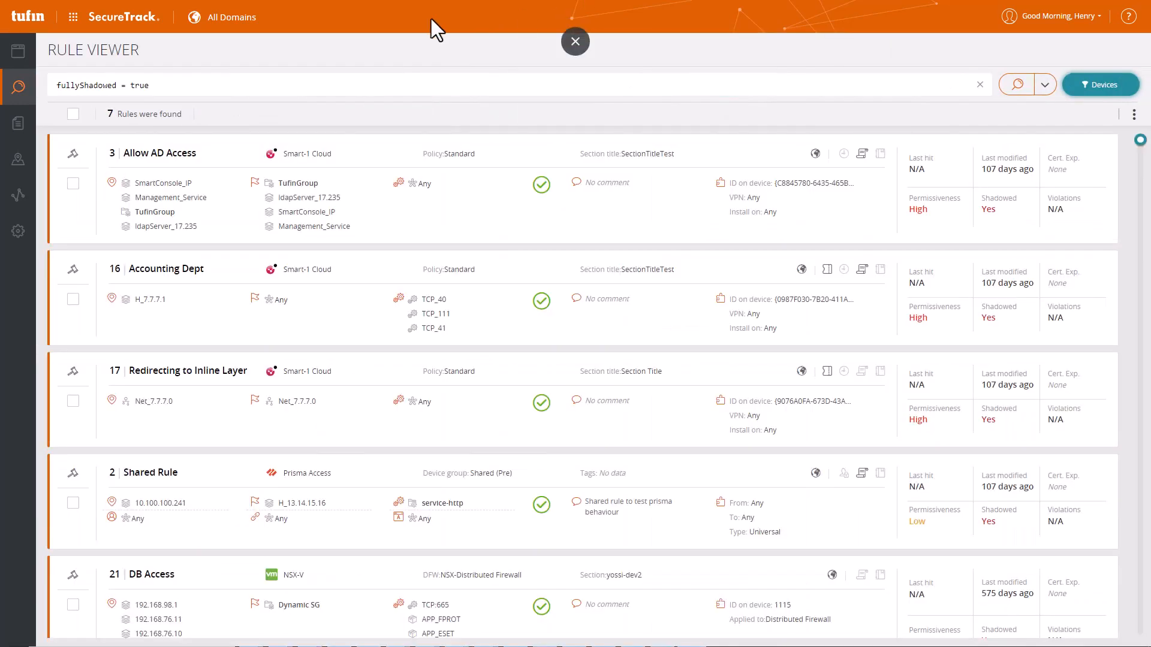
click(74, 114)
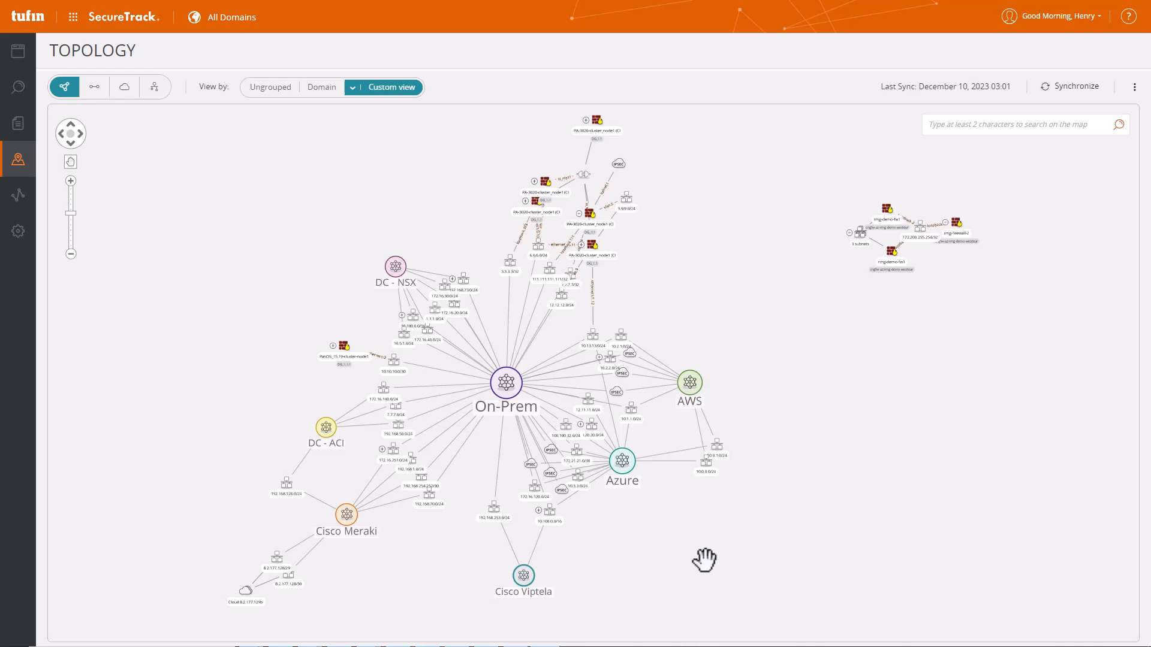
mouse_move(669, 569)
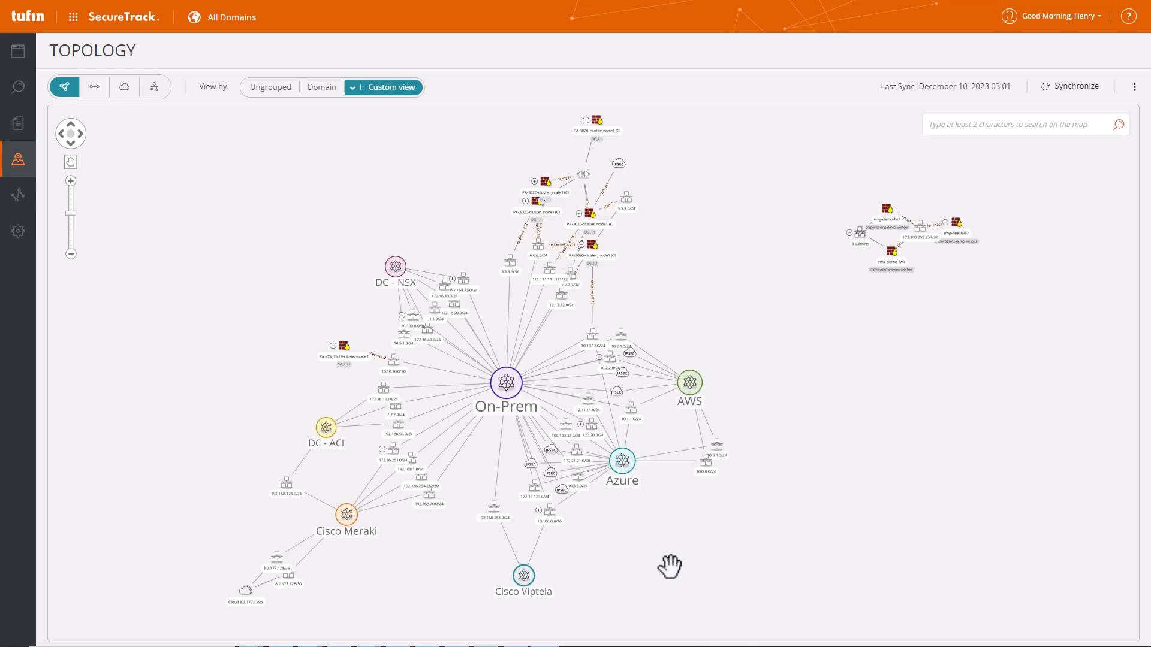
Pan the topology map upward to show Cisco Meraki, Viptela, Azure and AWS nodes.
drag(669, 565, 555, 345)
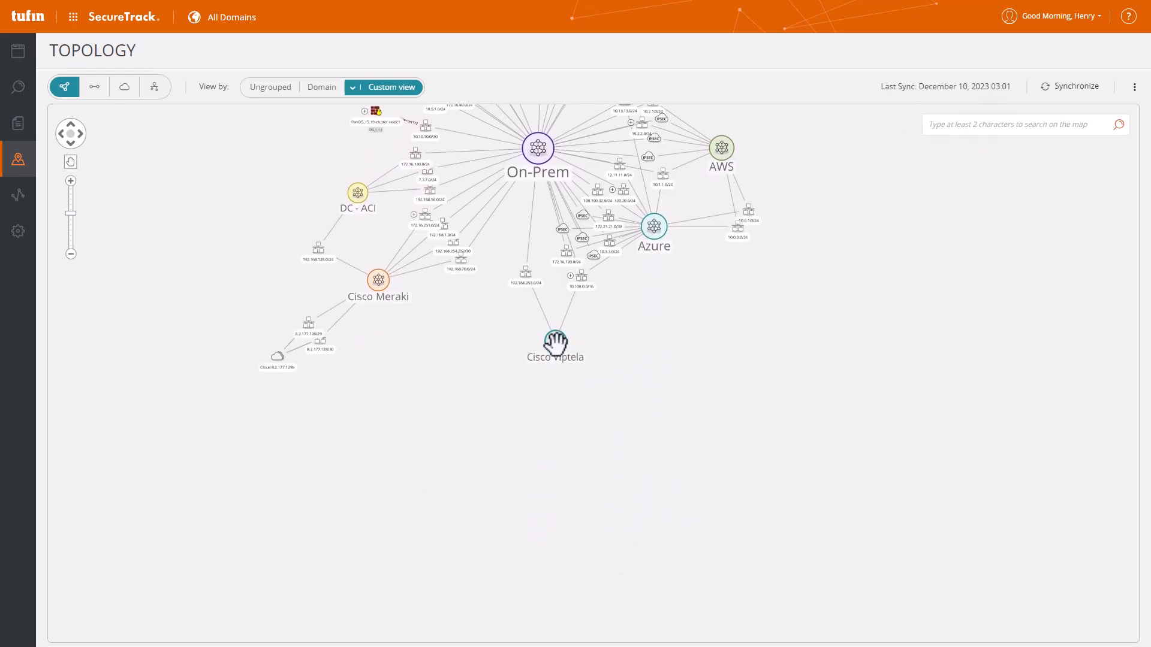